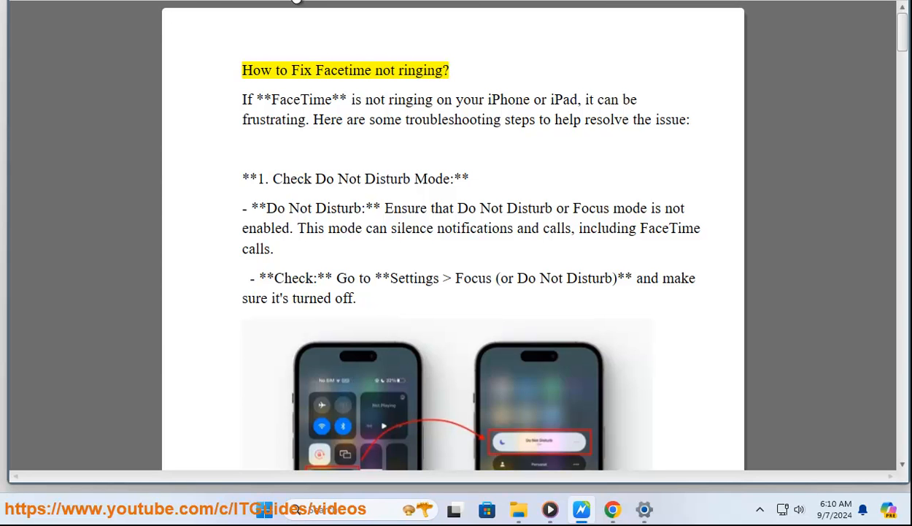
# Start Read Aloud on the FaceTime PDF so it reads the title and step 1, Do Not Disturb
pyautogui.doubleClick(420, 70)
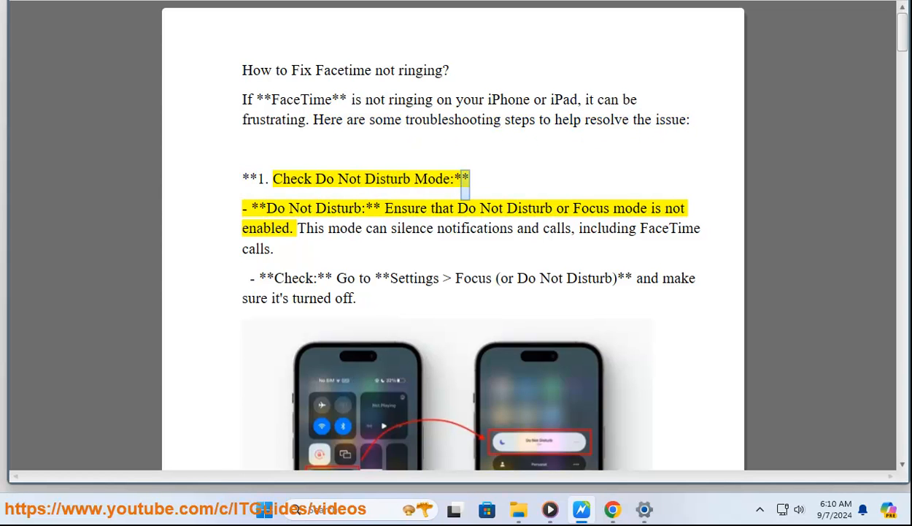
pyautogui.doubleClick(406, 208)
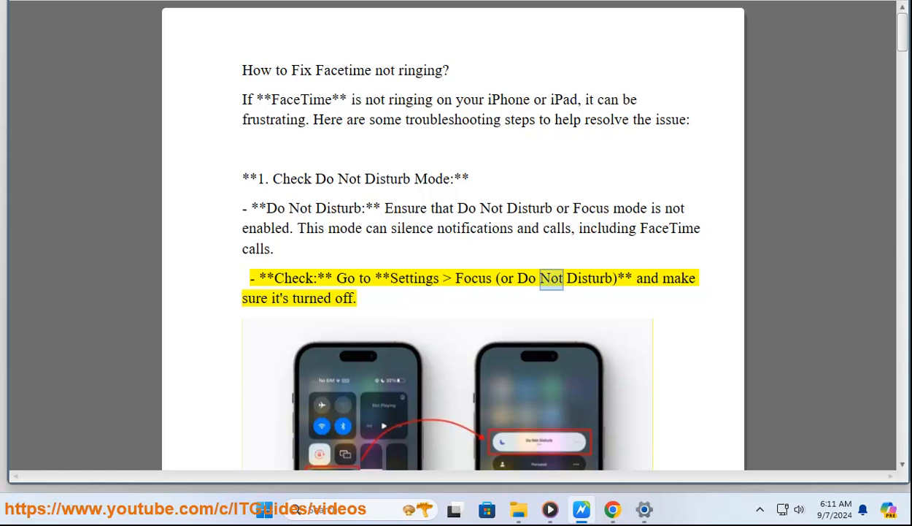
pyautogui.scroll(-3)
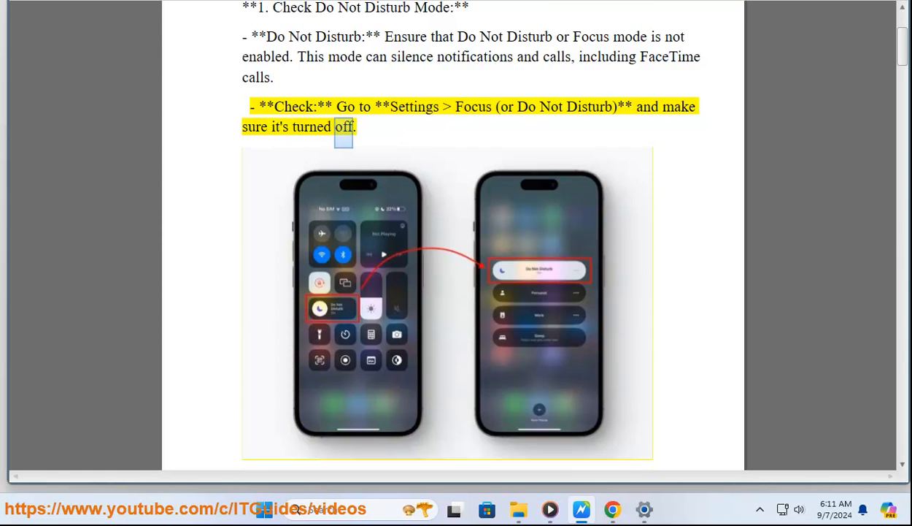
pyautogui.scroll(-3)
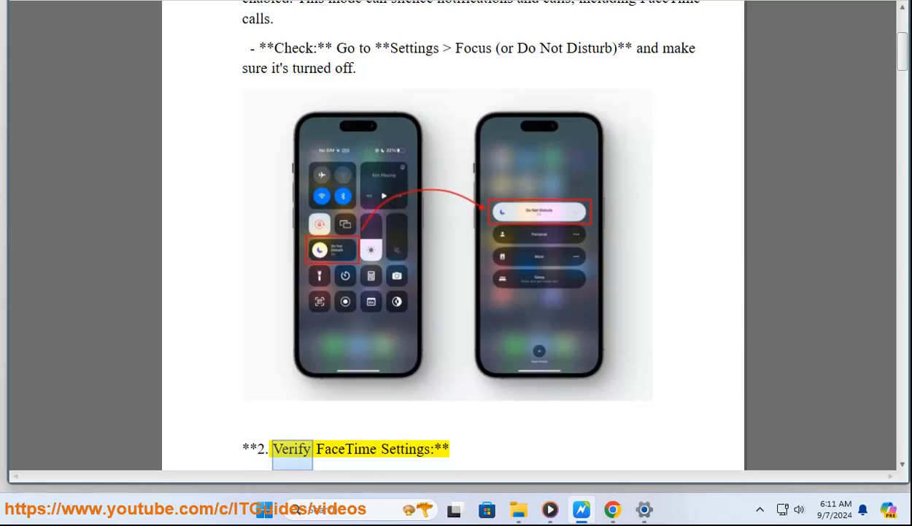
pyautogui.scroll(-3)
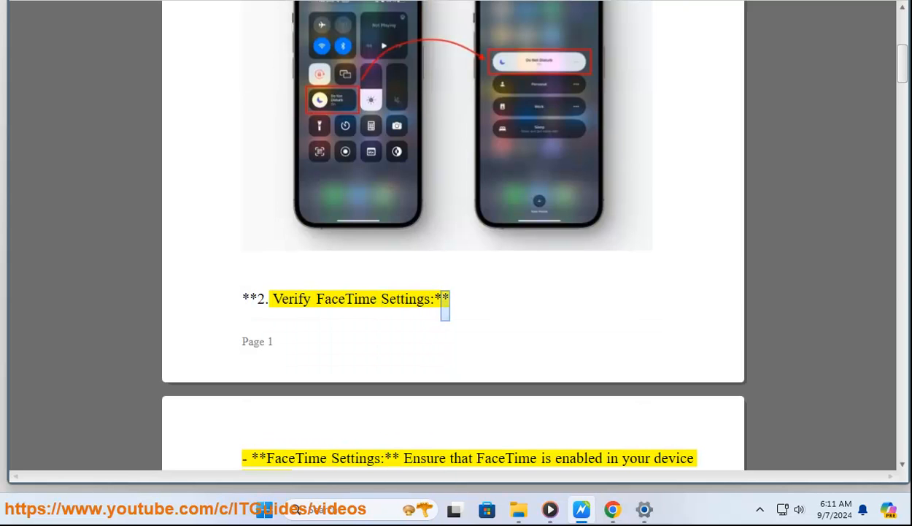
# Follow Read Aloud down the page into the step 2 FaceTime settings check
pyautogui.doubleClick(507, 459)
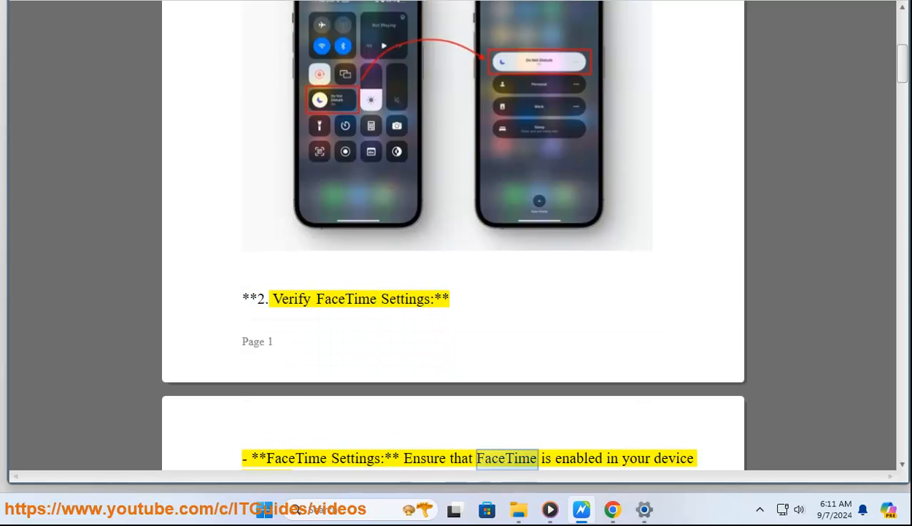
pyautogui.scroll(-3)
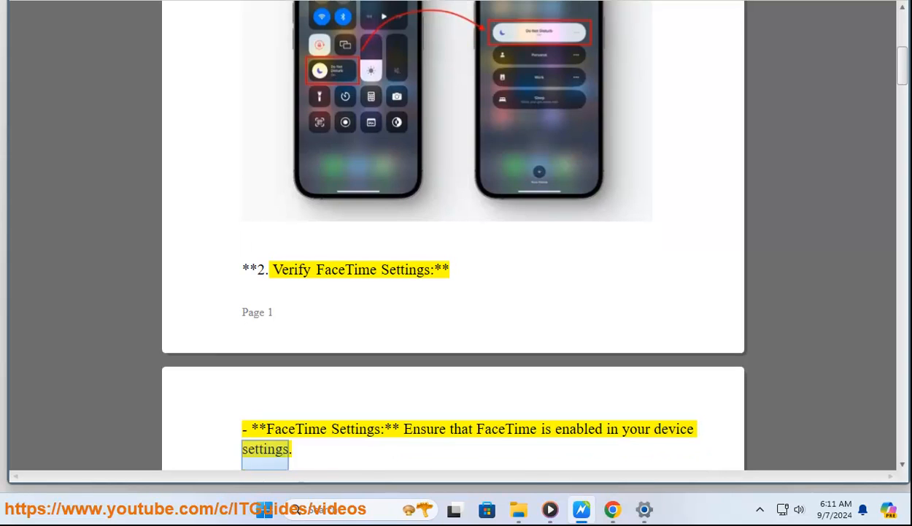
pyautogui.scroll(-3)
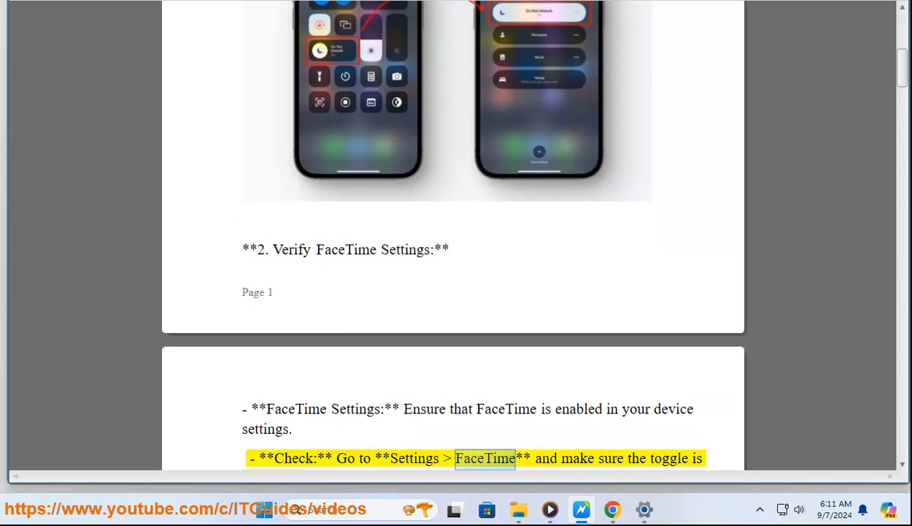
pyautogui.scroll(-3)
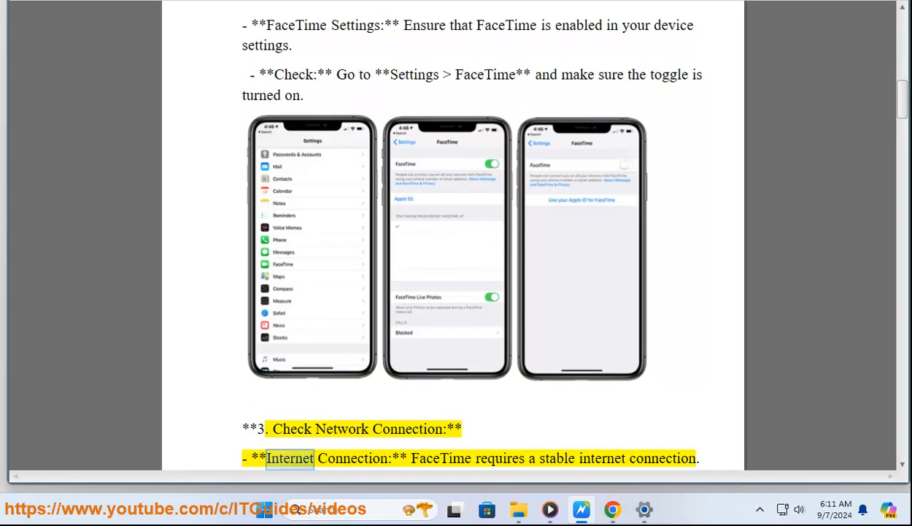
# Follow Read Aloud through step 3, checking the network connection
pyautogui.doubleClick(558, 459)
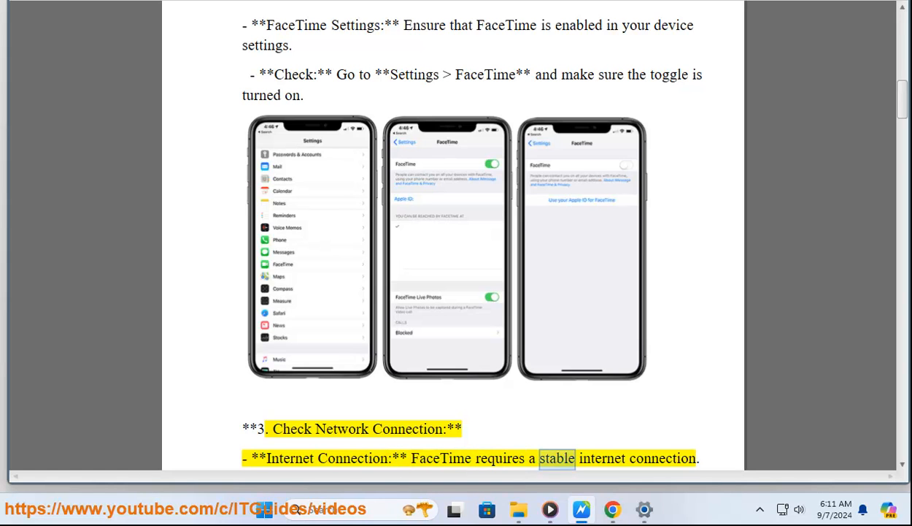
pyautogui.scroll(-3)
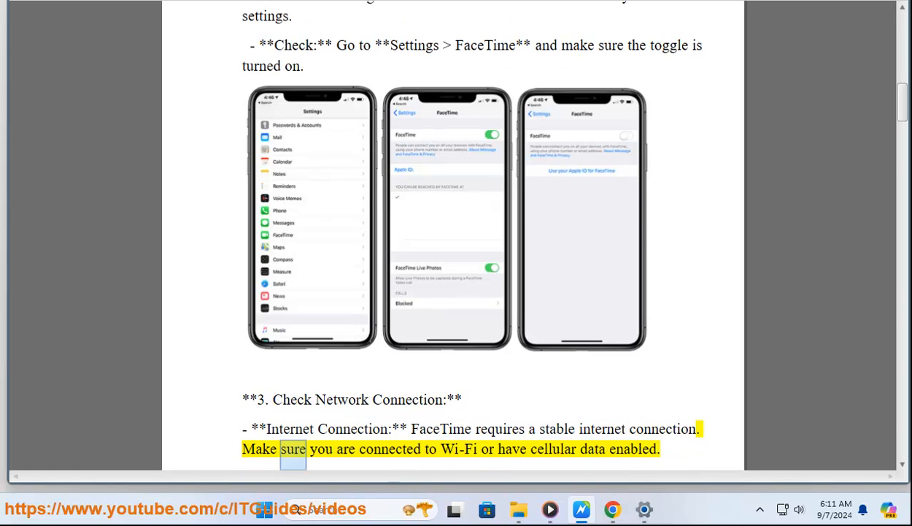
pyautogui.doubleClick(592, 448)
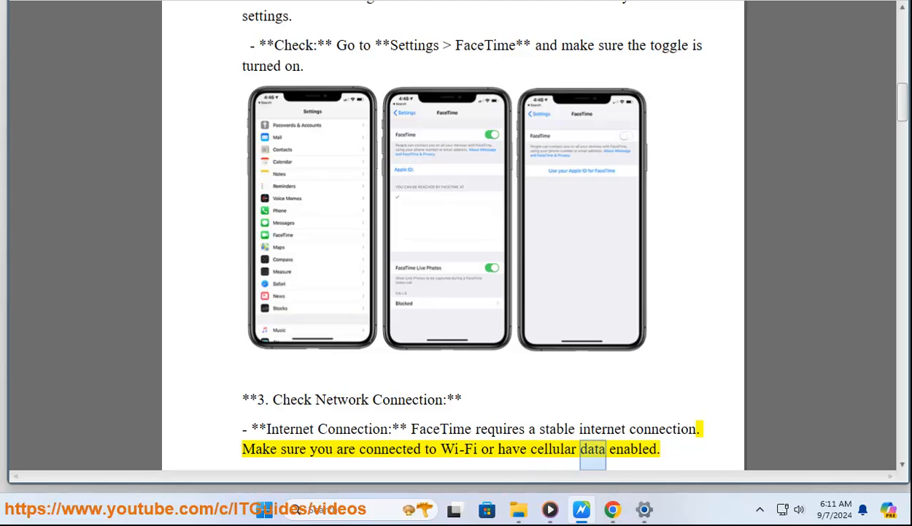
pyautogui.scroll(-3)
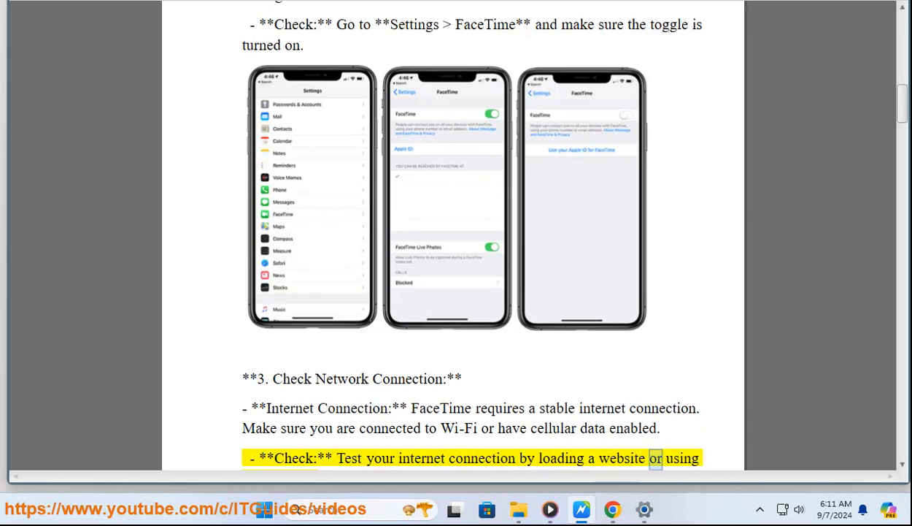
pyautogui.scroll(-3)
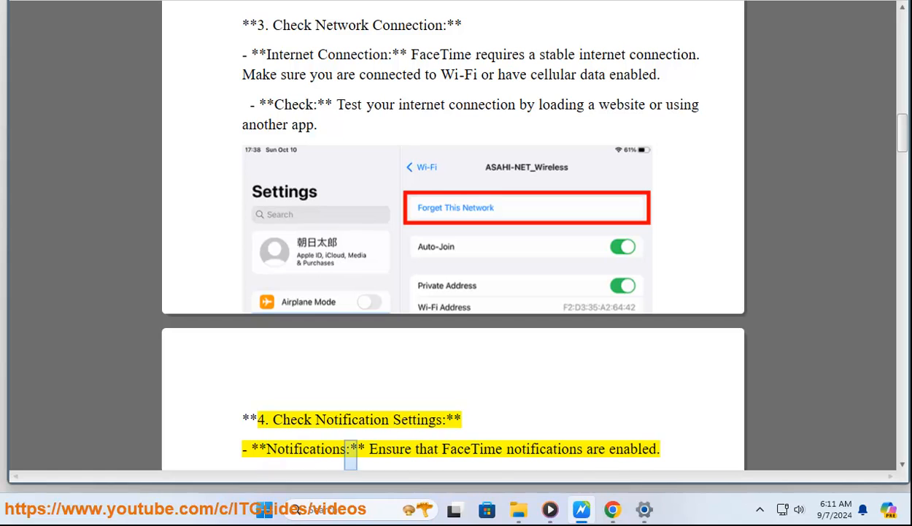
# Follow Read Aloud through step 4, notification settings, to the Restart Your Device heading
pyautogui.scroll(-3)
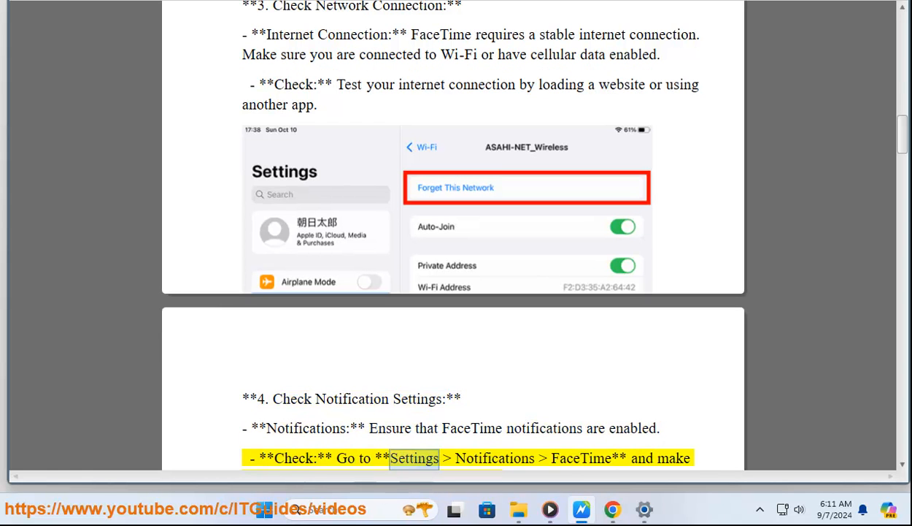
pyautogui.scroll(-3)
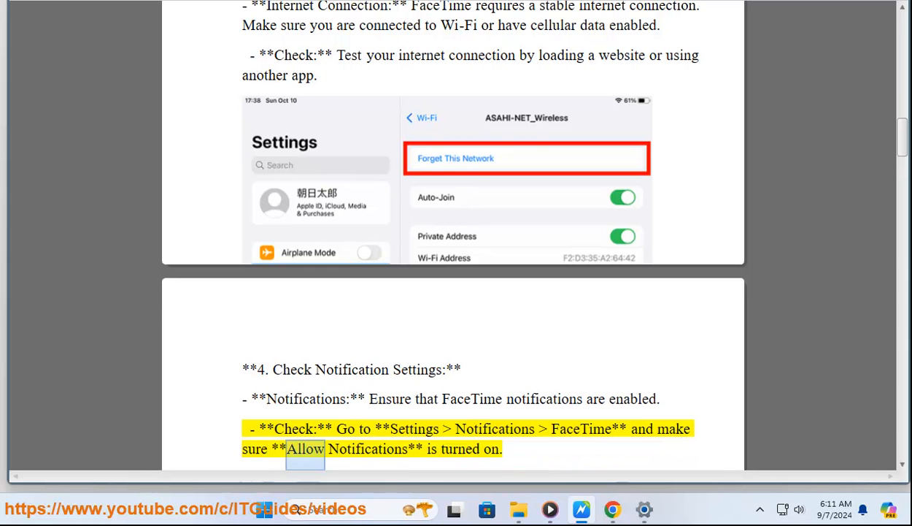
pyautogui.scroll(-3)
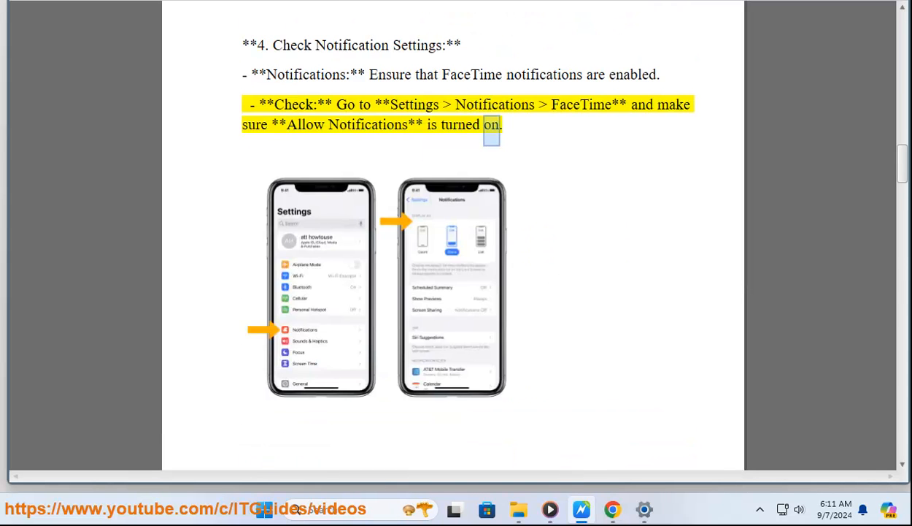
pyautogui.scroll(-3)
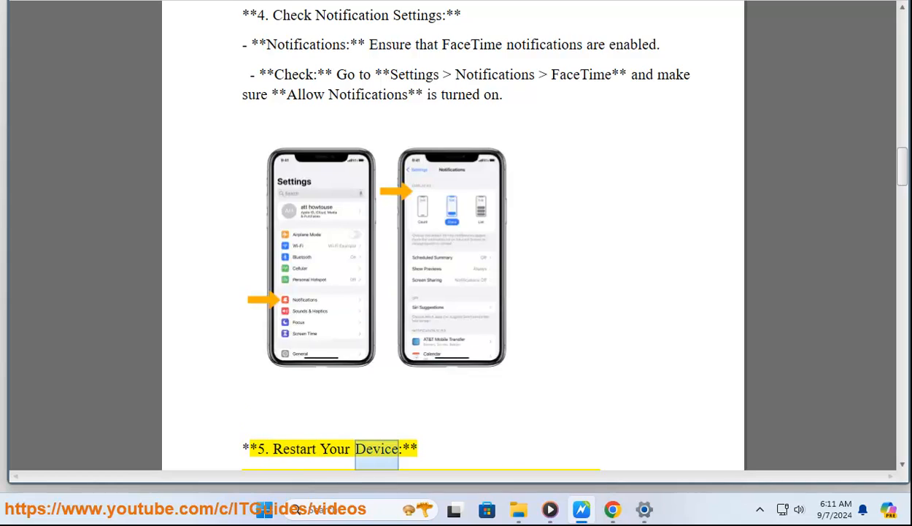
# Follow Read Aloud through step 5, restarting the device, and the iOS update step
pyautogui.scroll(-3)
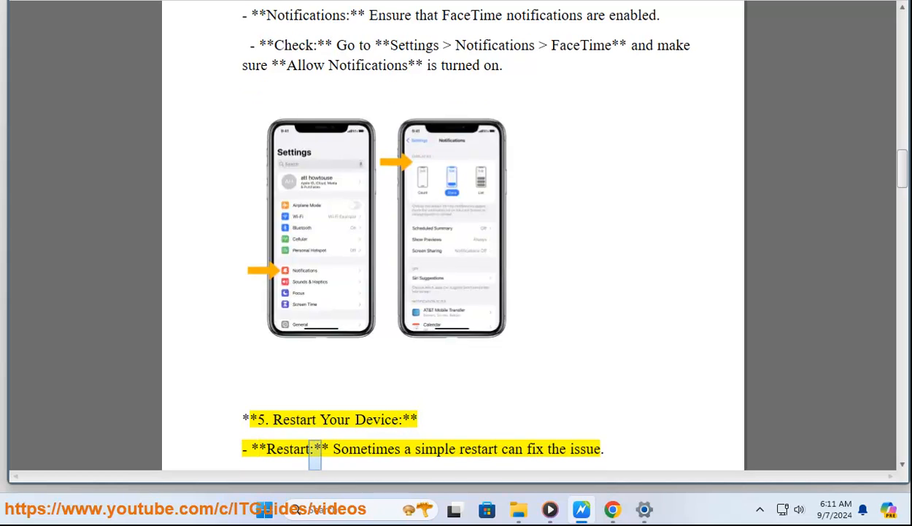
pyautogui.doubleClick(584, 448)
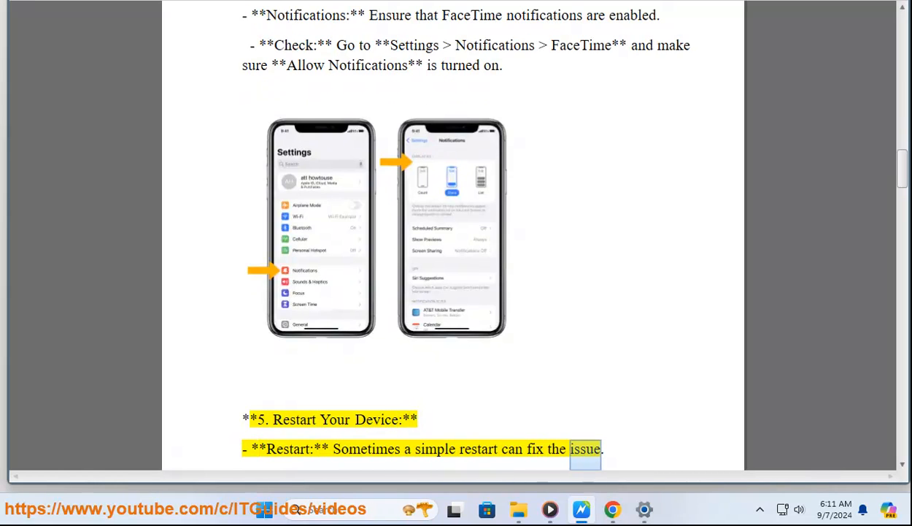
pyautogui.scroll(-3)
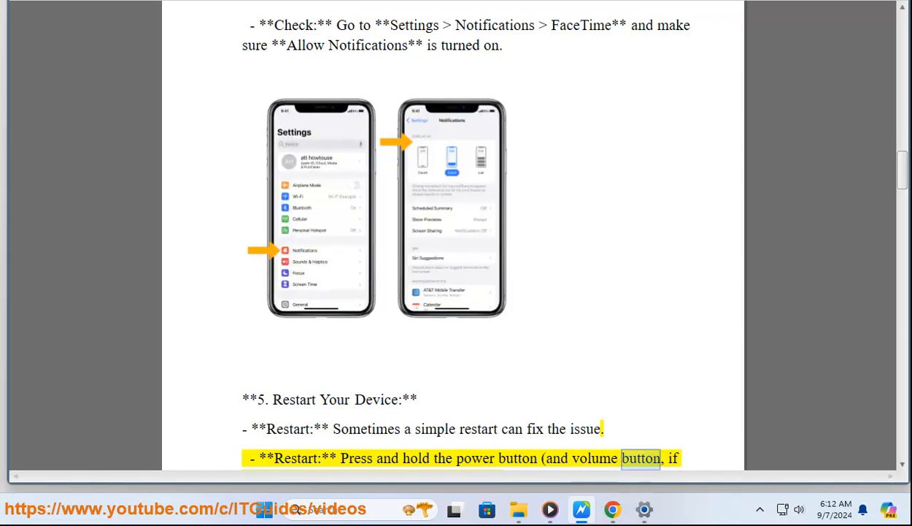
pyautogui.scroll(-3)
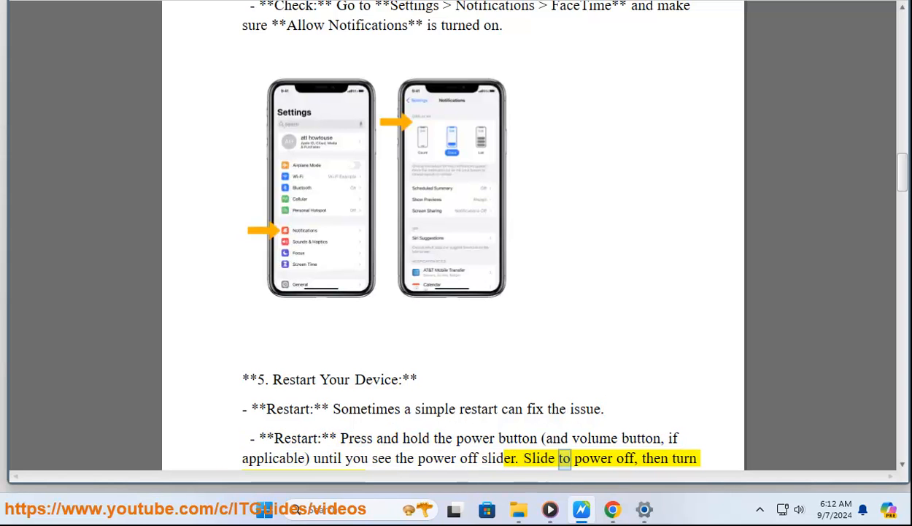
pyautogui.scroll(-3)
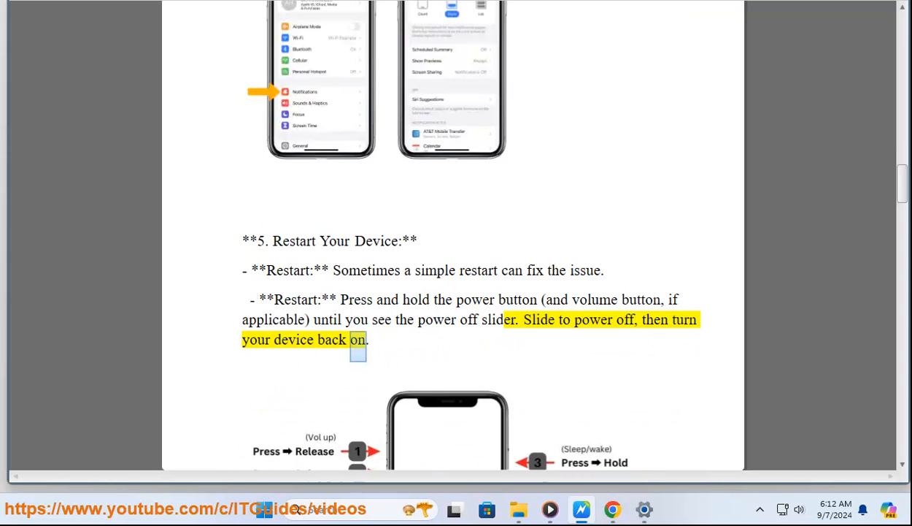
pyautogui.scroll(-3)
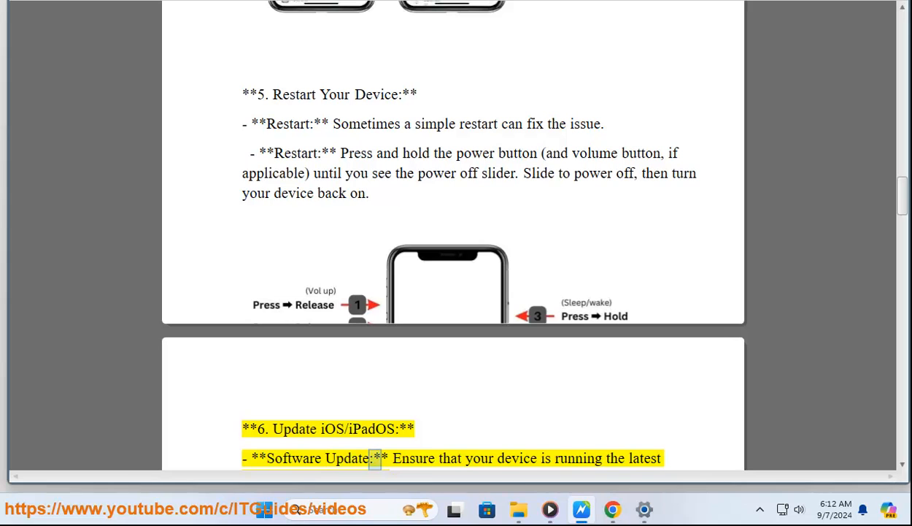
pyautogui.scroll(-3)
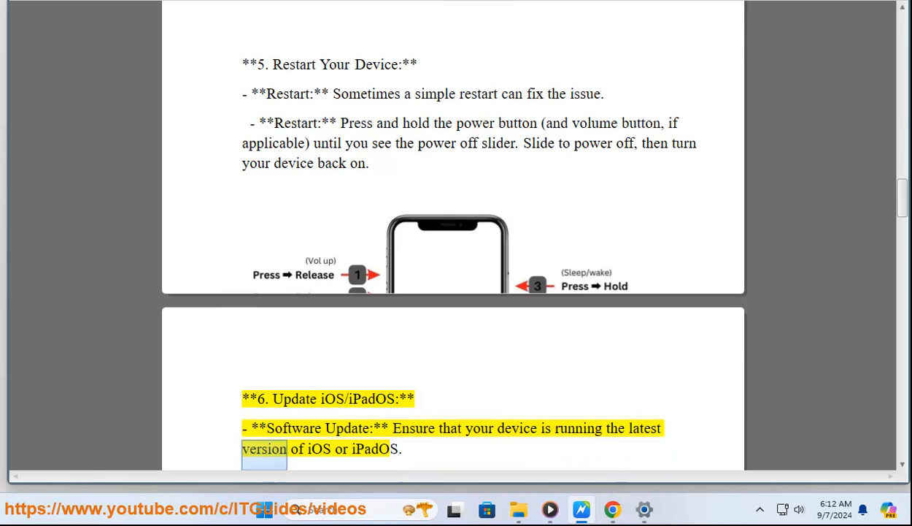
# Follow Read Aloud through step 7, Focus Modes
pyautogui.doubleClick(375, 449)
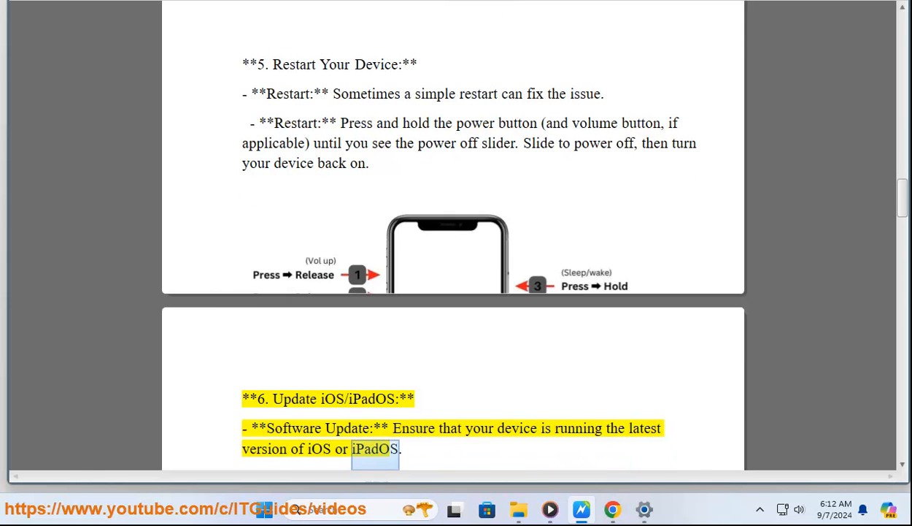
pyautogui.scroll(-3)
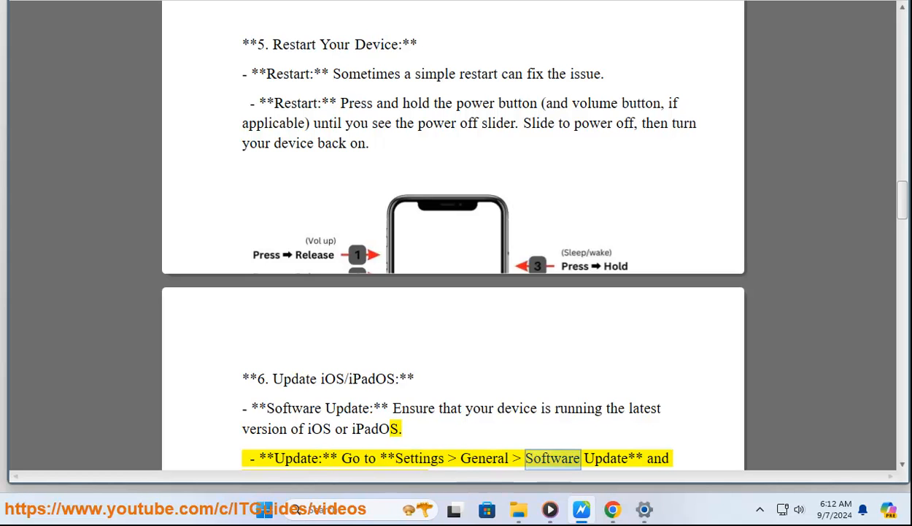
pyautogui.scroll(-3)
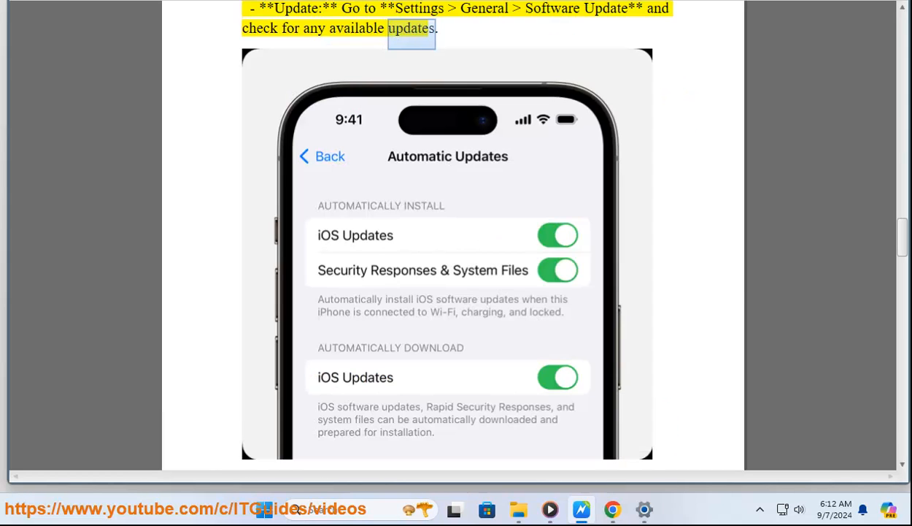
pyautogui.scroll(-3)
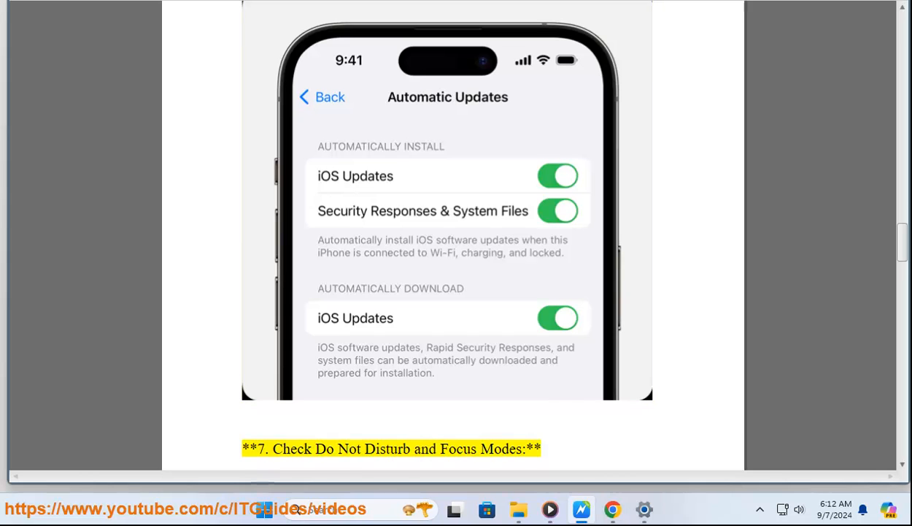
pyautogui.scroll(-3)
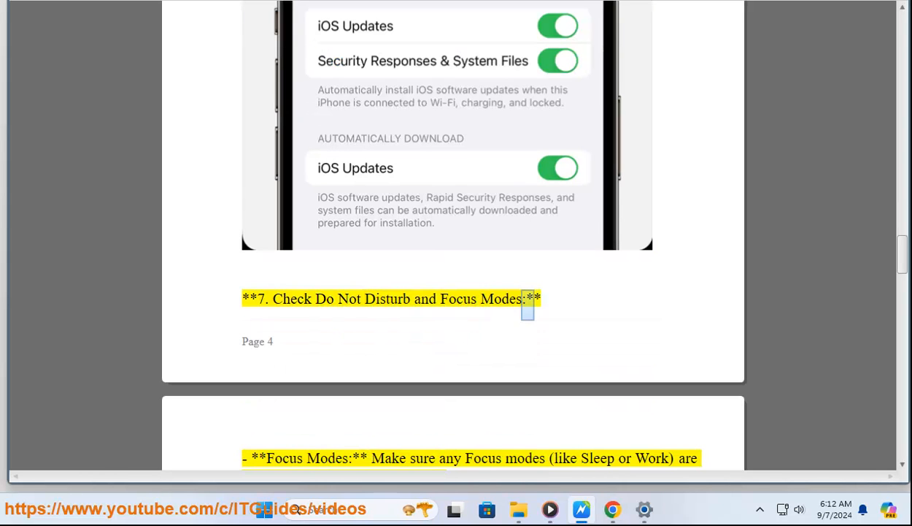
# Follow Read Aloud into step 8, Check for FaceTime Issues
pyautogui.doubleClick(388, 458)
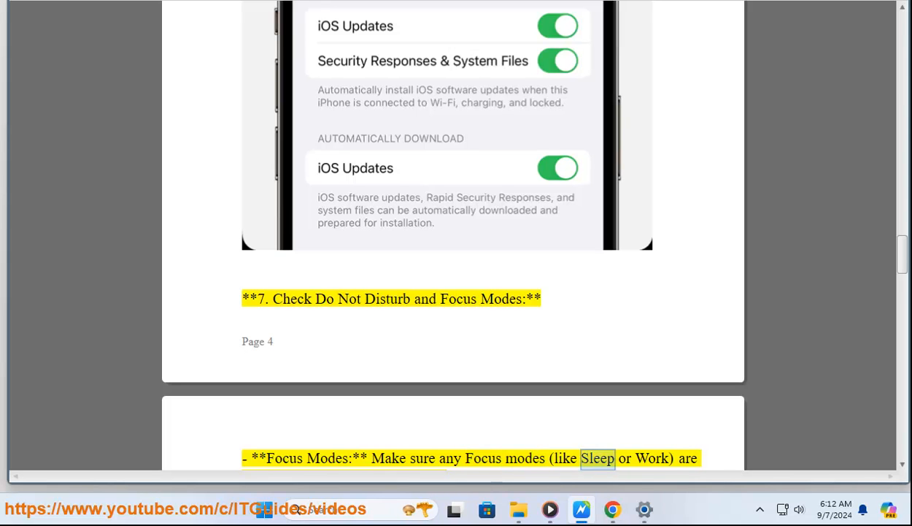
pyautogui.scroll(-3)
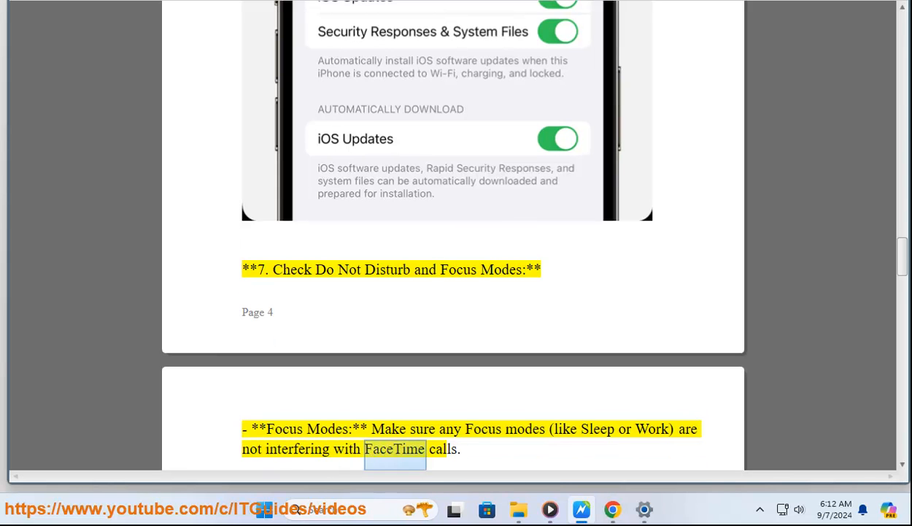
pyautogui.scroll(-3)
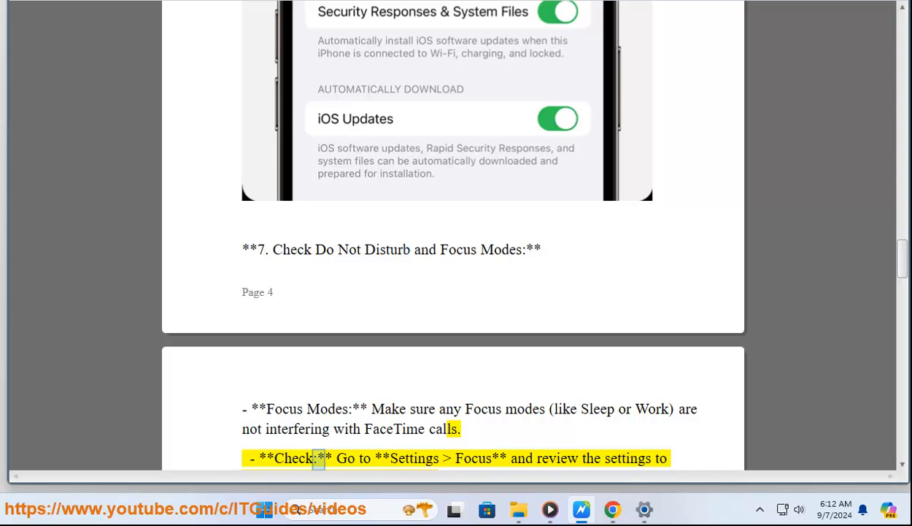
pyautogui.scroll(-3)
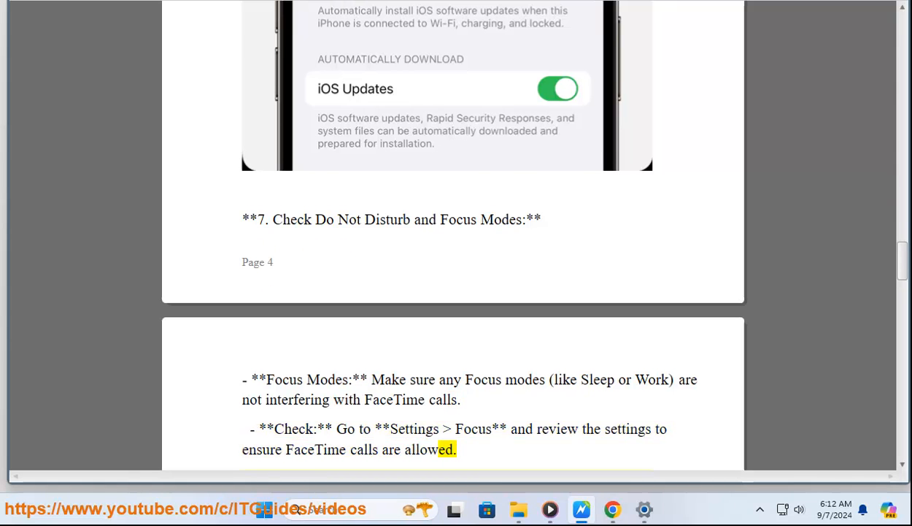
pyautogui.scroll(-3)
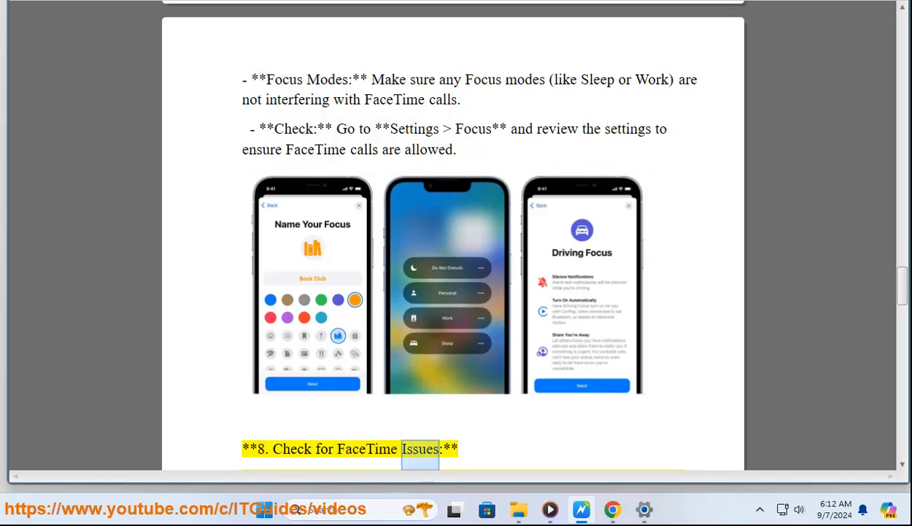
# Follow Read Aloud through the Apple System Status advice to step 9's Correct Contact sentence
pyautogui.scroll(-3)
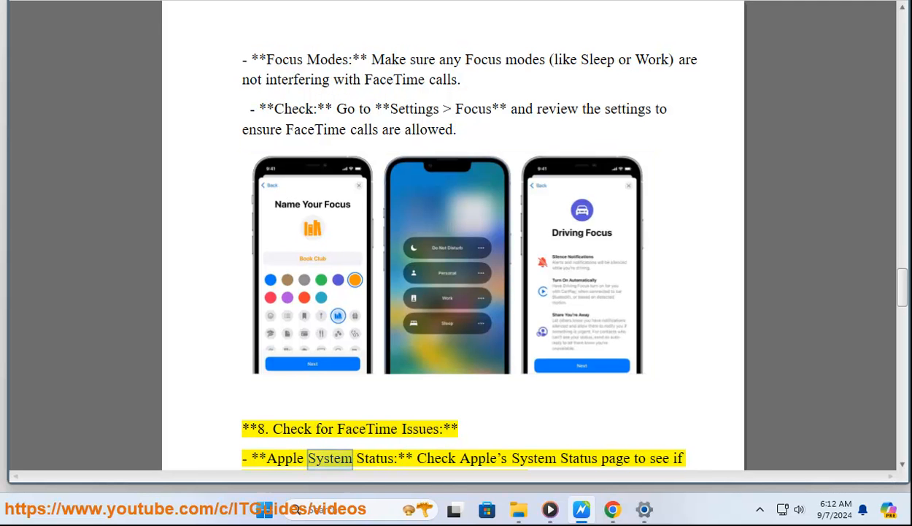
pyautogui.doubleClick(578, 458)
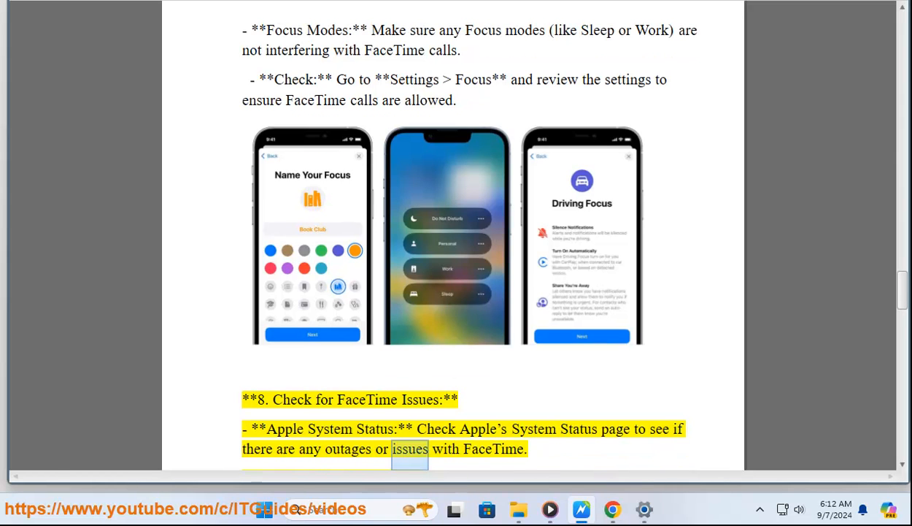
pyautogui.scroll(-3)
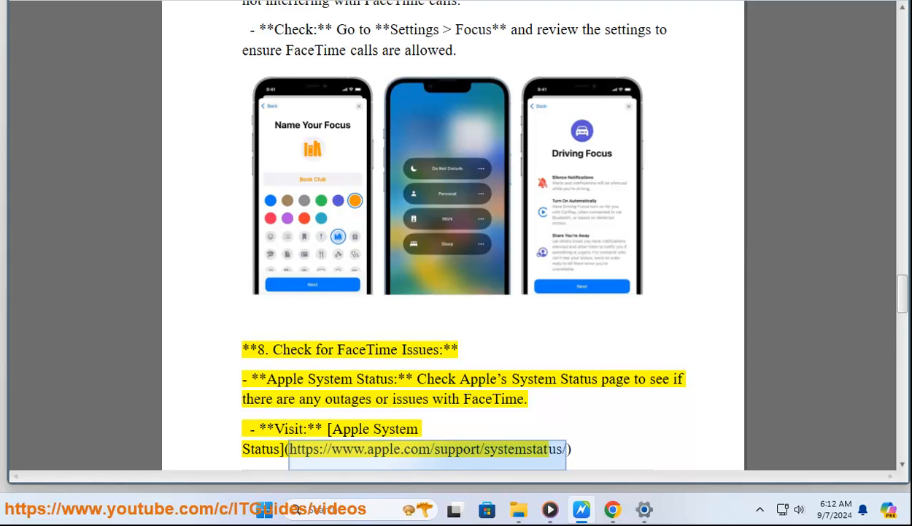
pyautogui.scroll(-3)
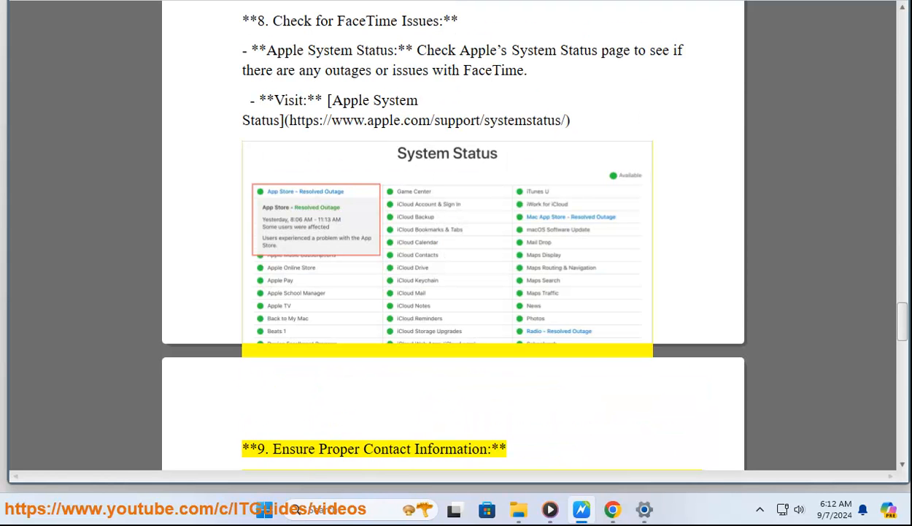
pyautogui.scroll(-3)
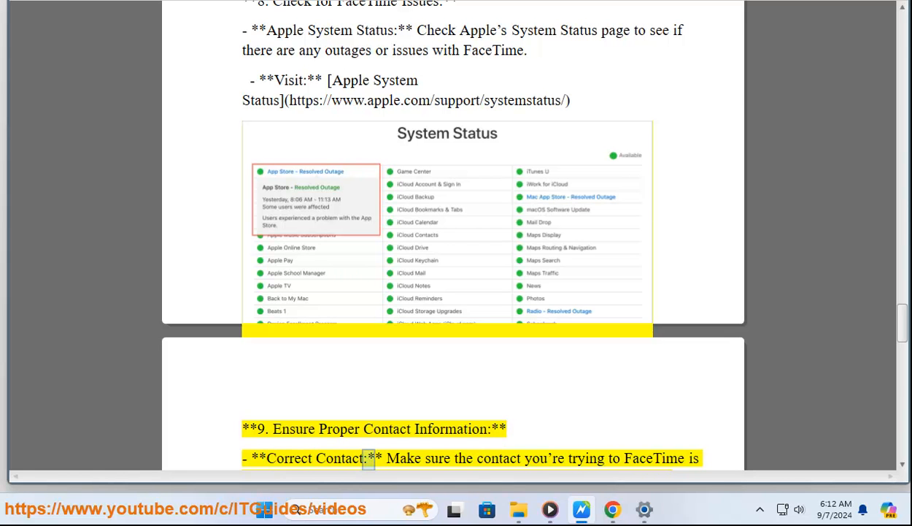
pyautogui.scroll(-3)
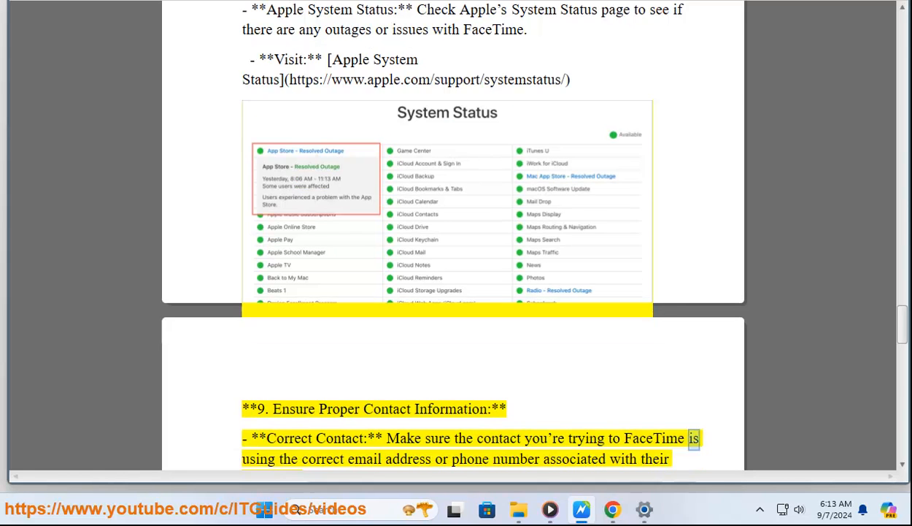
pyautogui.doubleClick(575, 458)
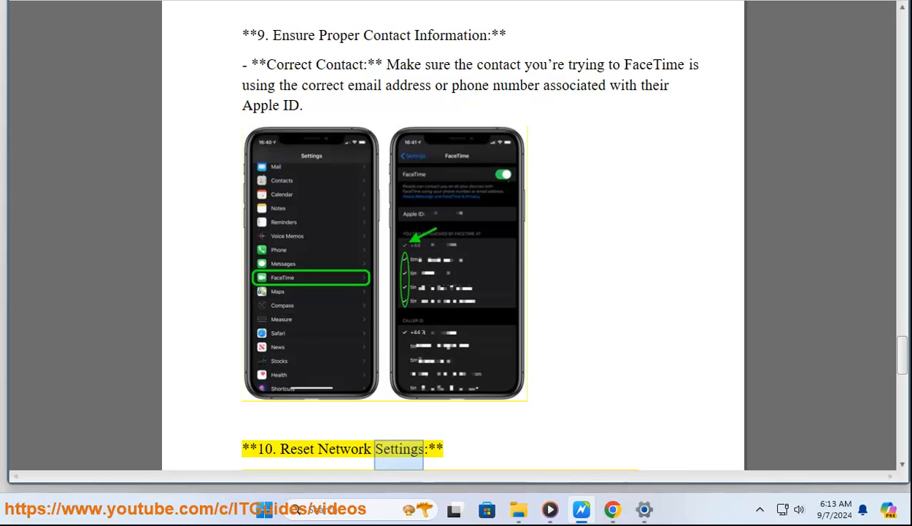
# Follow Read Aloud through the contact and Reset Network Settings steps to step 11, Check for Restrictions
pyautogui.scroll(-3)
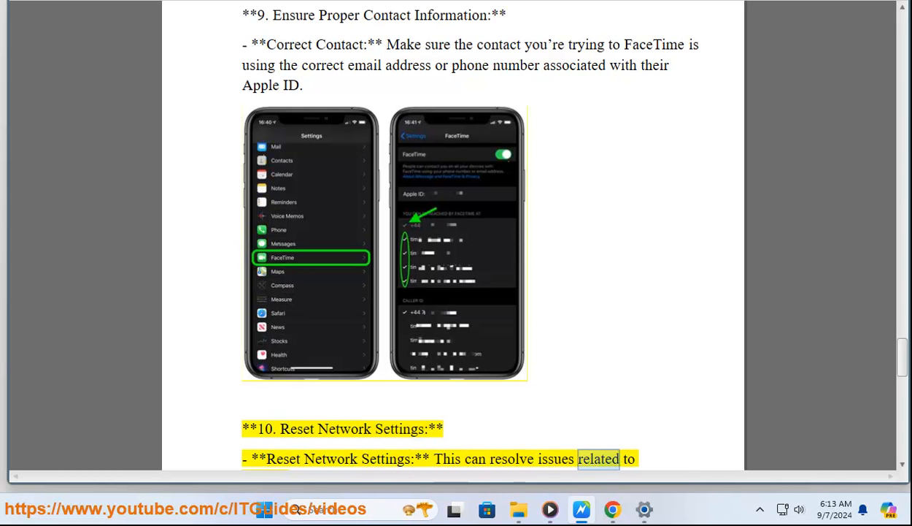
pyautogui.scroll(-3)
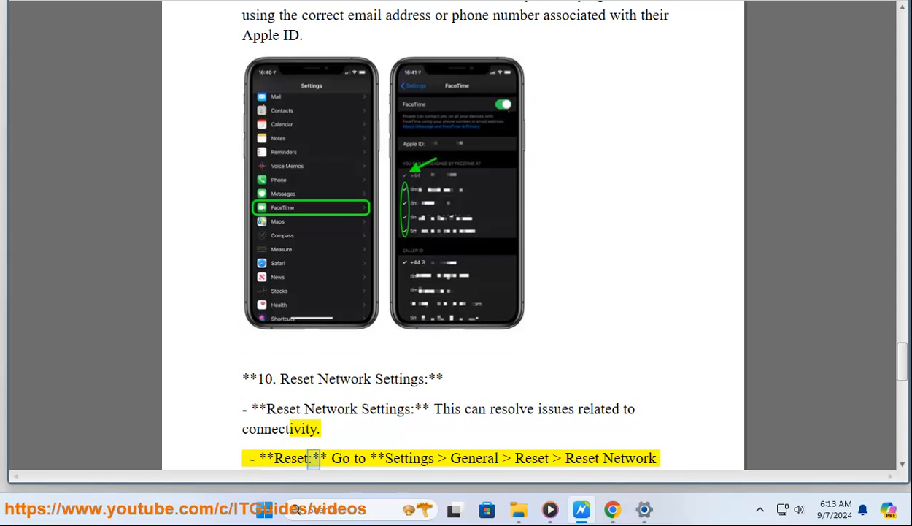
pyautogui.doubleClick(630, 459)
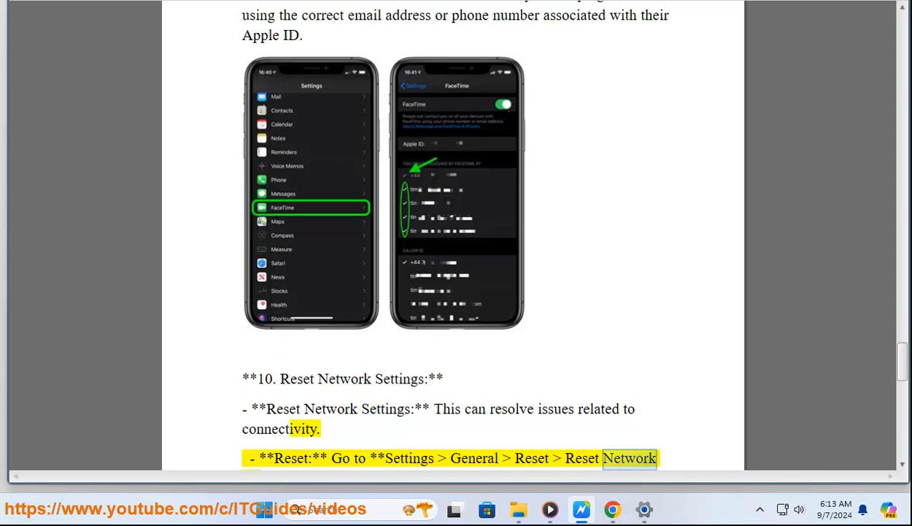
pyautogui.scroll(-3)
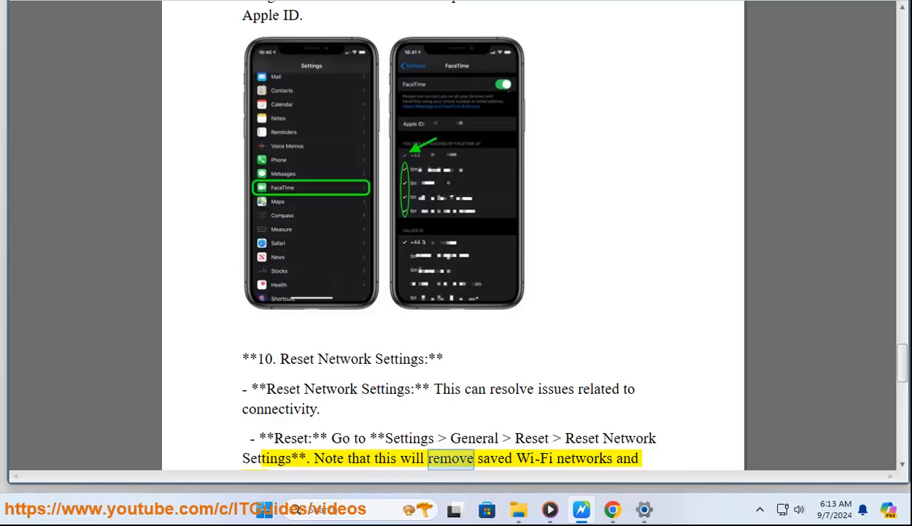
pyautogui.scroll(-3)
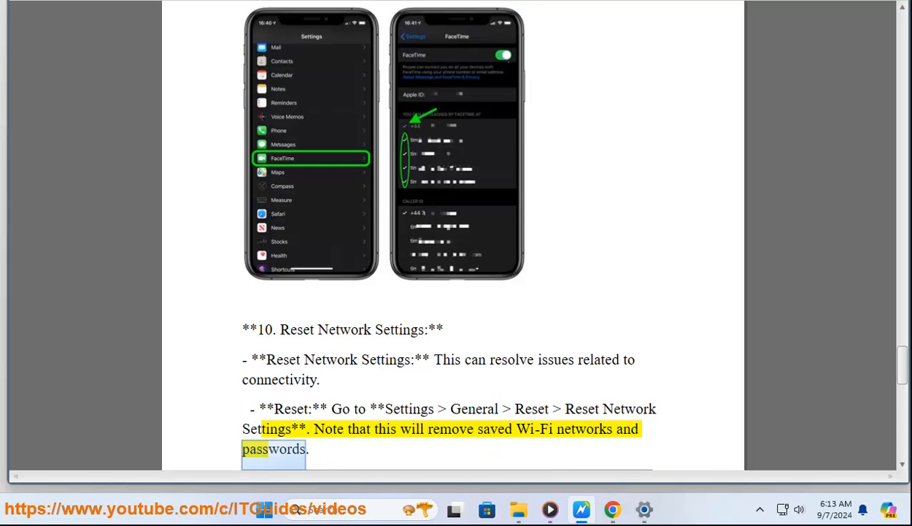
pyautogui.scroll(-3)
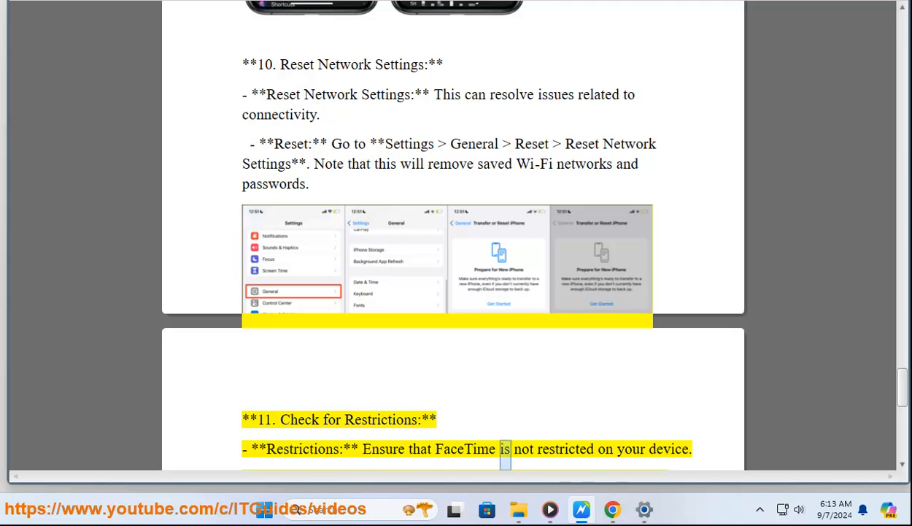
# Follow Read Aloud through step 11 to the closing line about contacting Apple Support
pyautogui.scroll(-3)
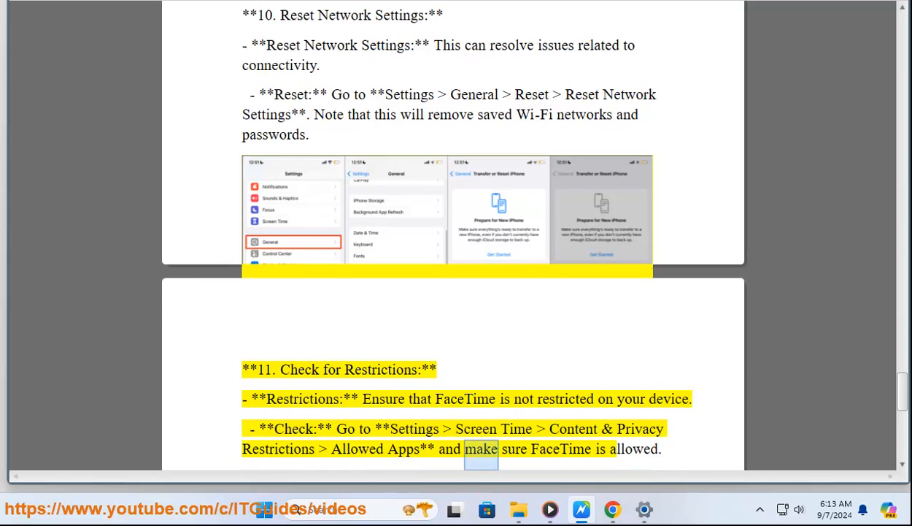
pyautogui.scroll(-3)
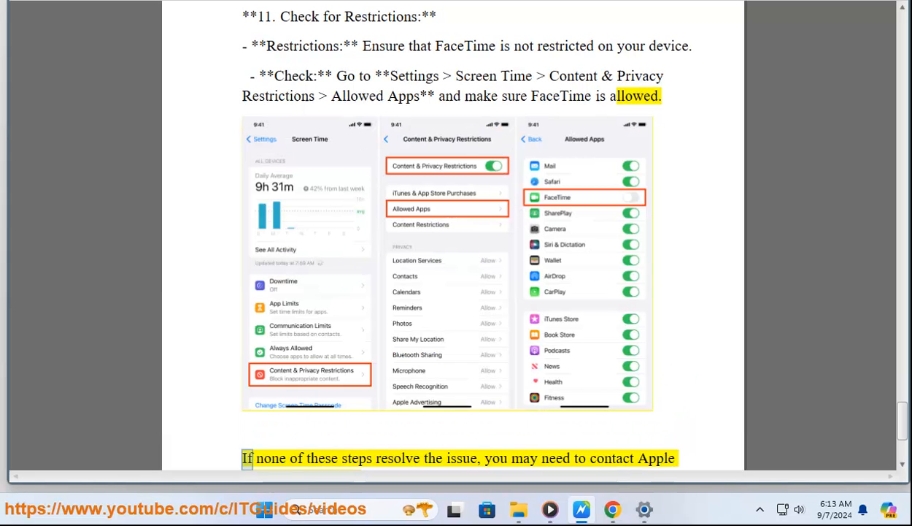
pyautogui.doubleClick(523, 459)
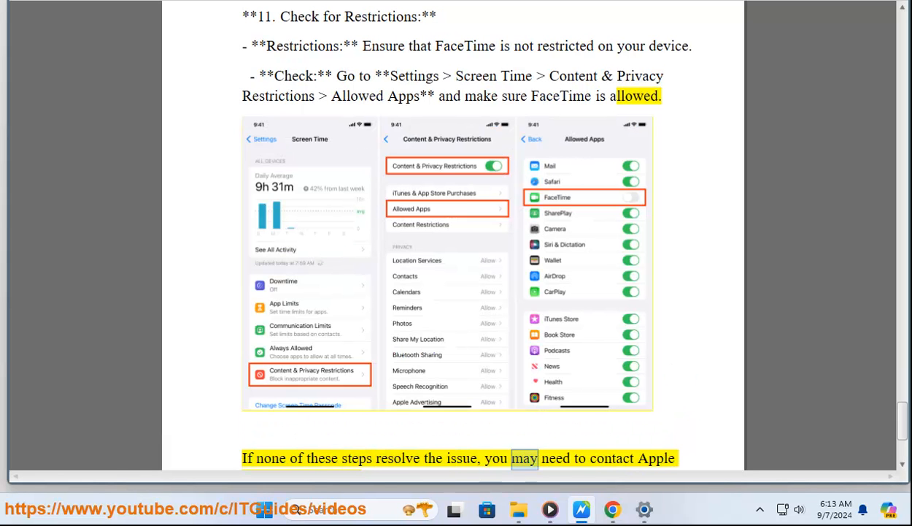
pyautogui.scroll(-3)
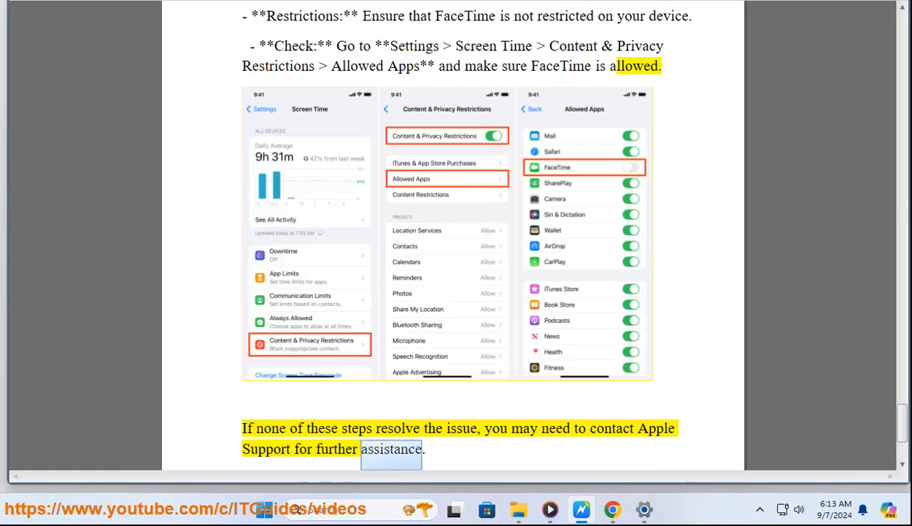